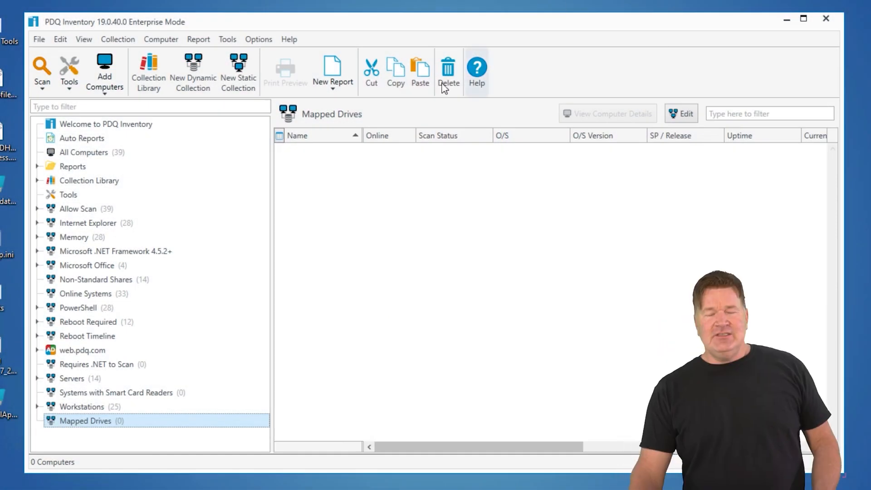
# Bring up the console's Options menu with its variables and credentials choices.
pyautogui.click(258, 39)
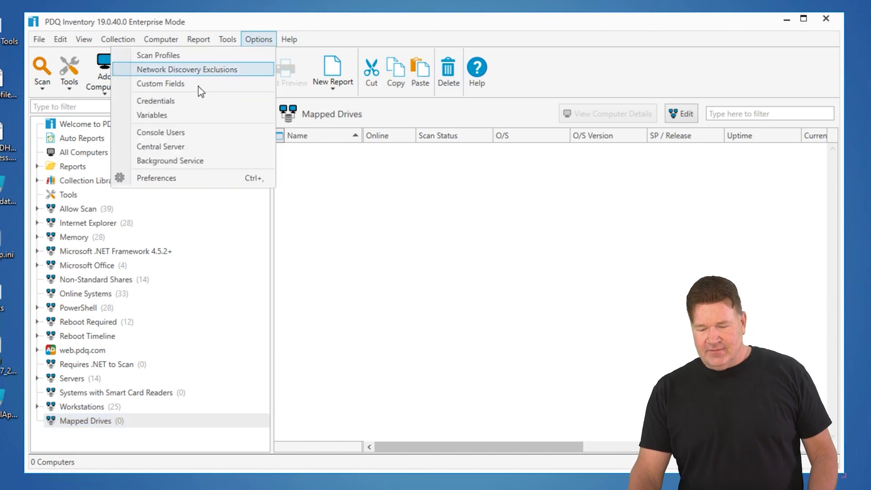
# Add the custom variable @(7-ZipVer) with value 19.00 in the Variables window.
pyautogui.click(151, 115)
pyautogui.write('7')
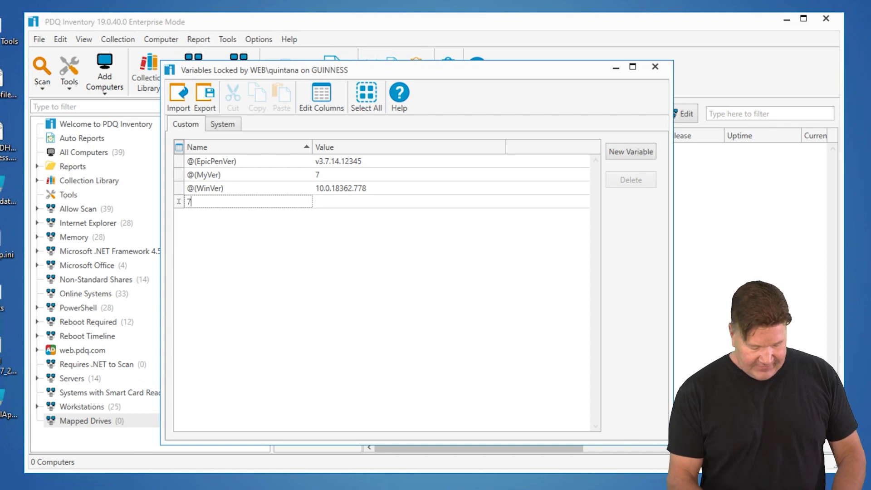
pyautogui.write('-Zip')
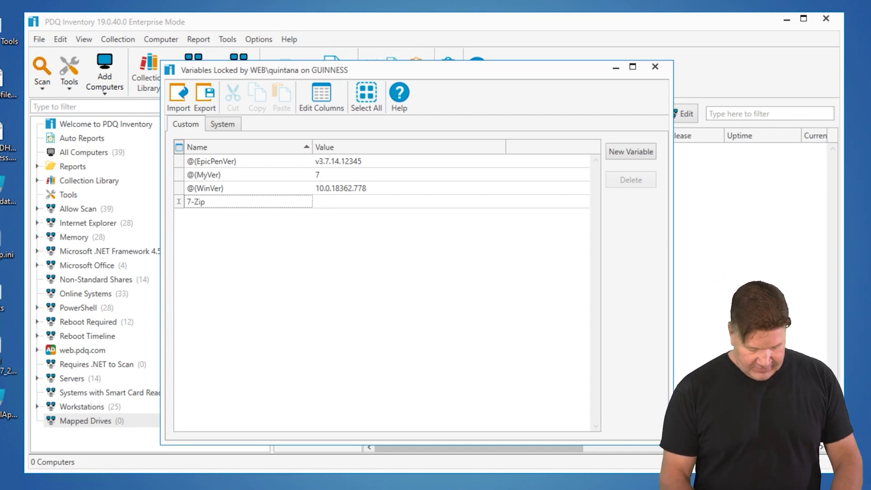
pyautogui.write('Ver')
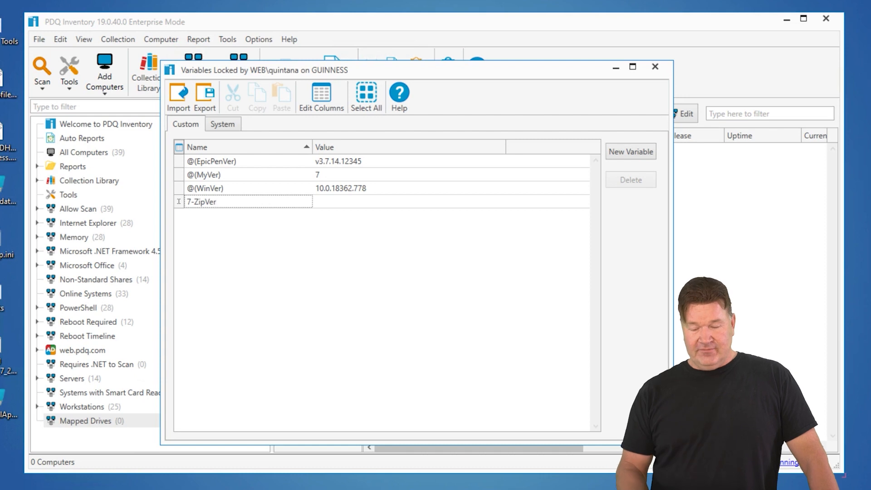
pyautogui.moveTo(200, 183)
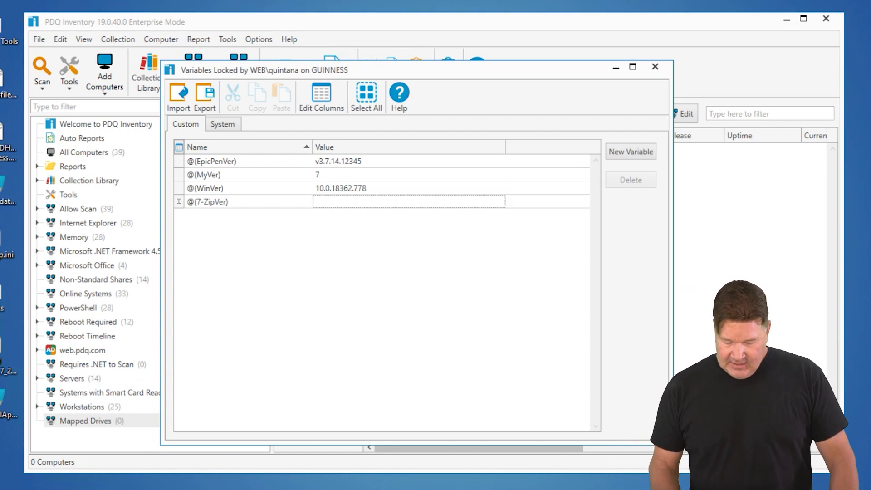
pyautogui.write('19.00')
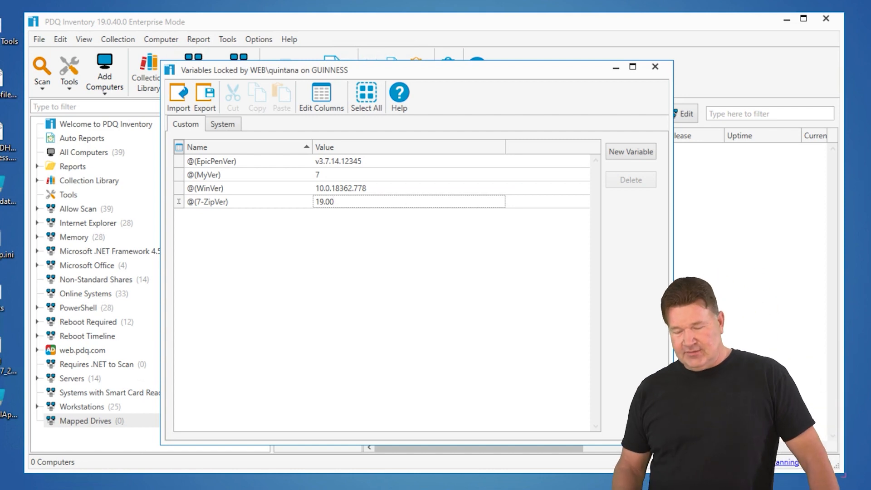
pyautogui.moveTo(597, 182)
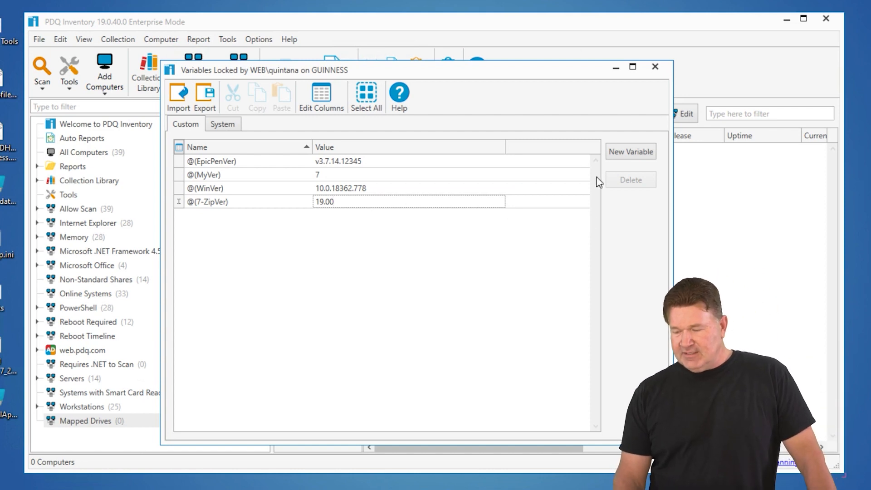
pyautogui.moveTo(430, 197)
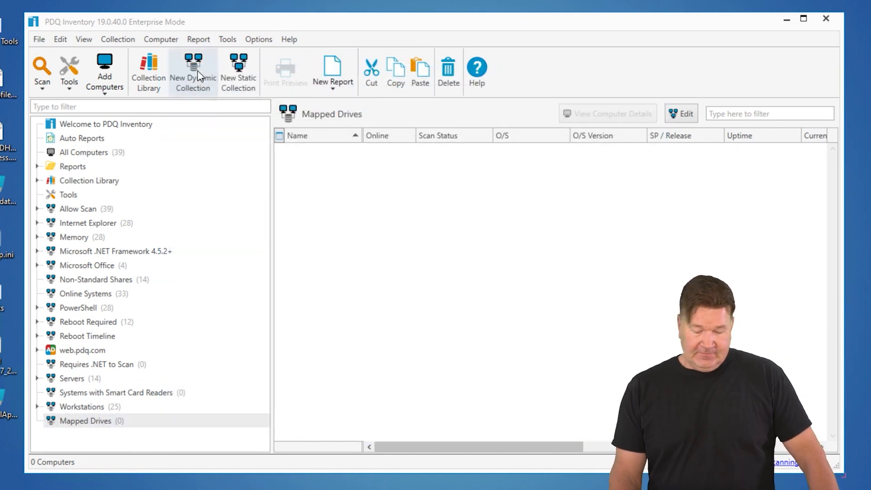
# Start a new dynamic collection and name it 7-zip Latest.
pyautogui.click(193, 72)
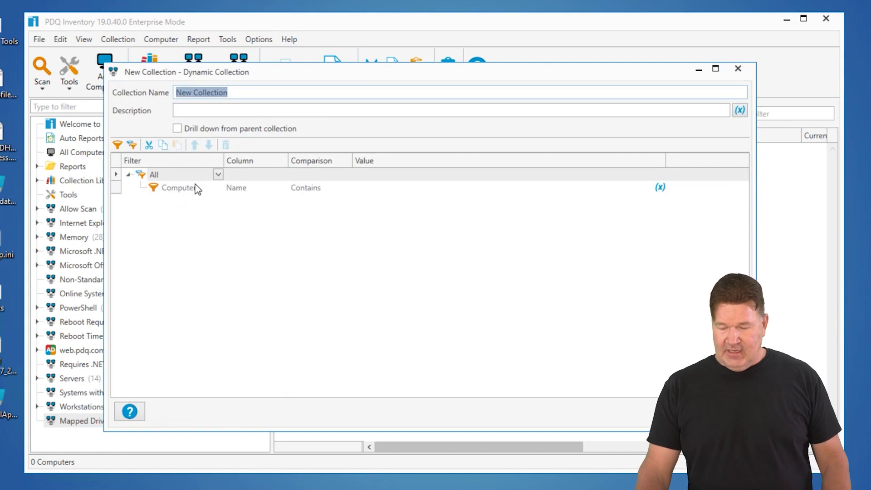
pyautogui.moveTo(144, 88)
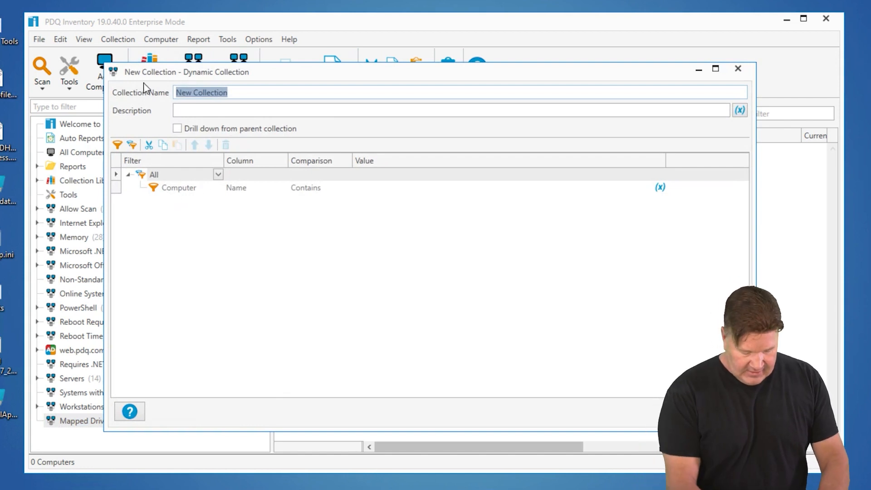
pyautogui.write('curr')
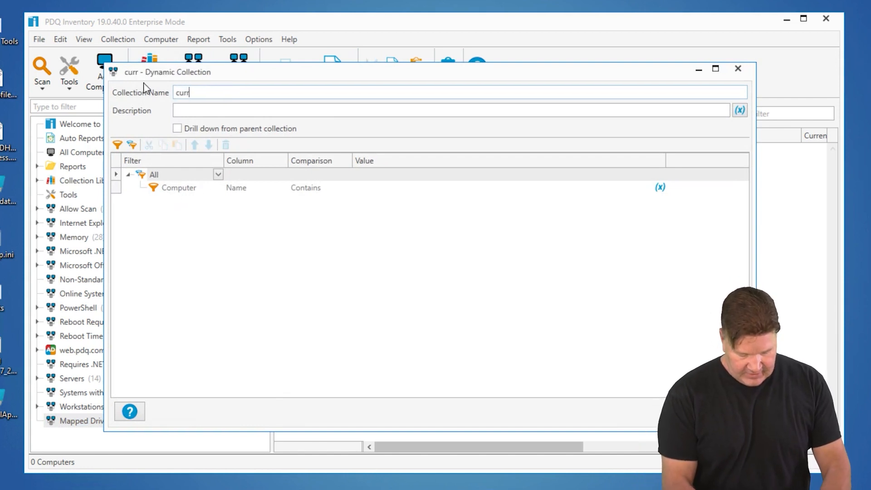
pyautogui.write('n')
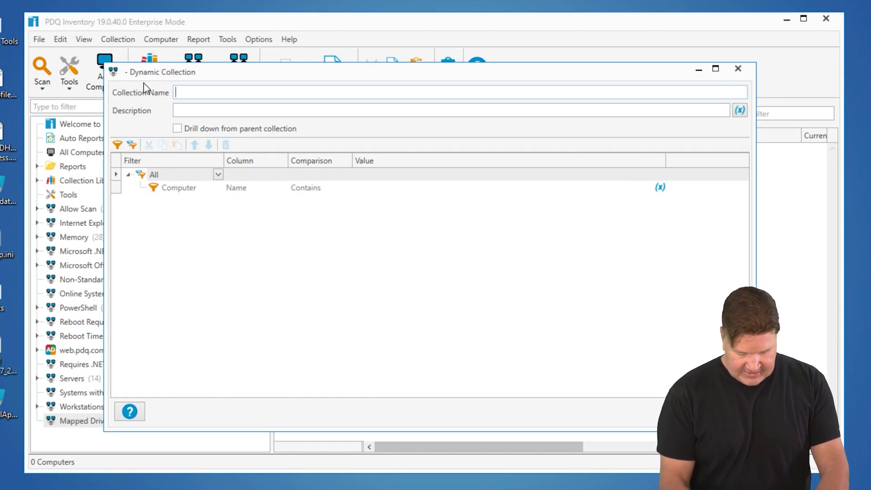
pyautogui.write('7-zip')
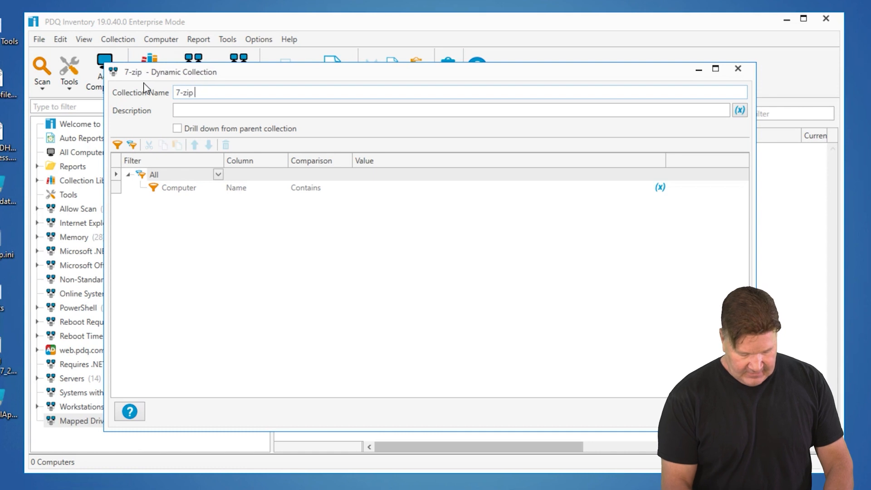
pyautogui.write('Latest')
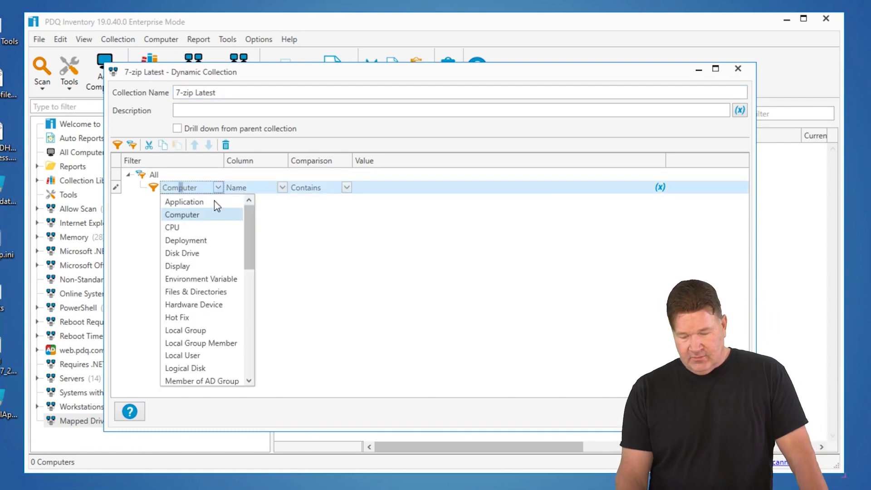
# Set the filter to Application Name Contains 7-zip.
pyautogui.click(184, 201)
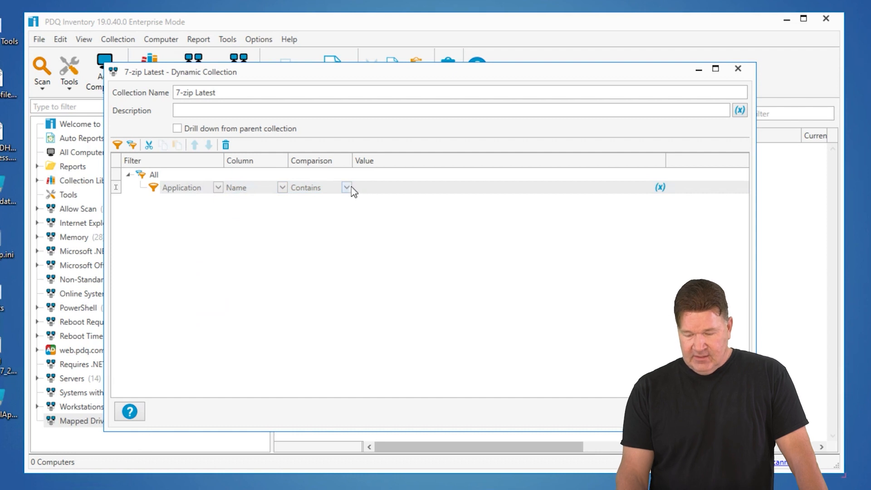
pyautogui.click(499, 188)
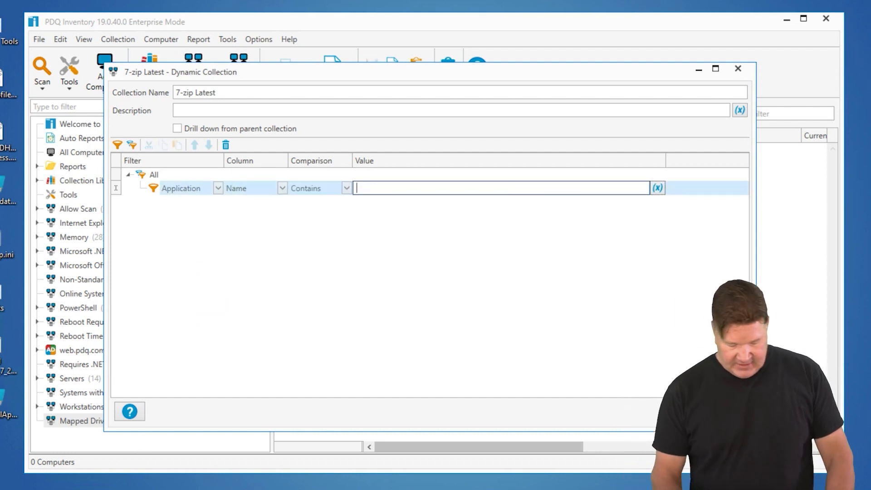
pyautogui.write('7-')
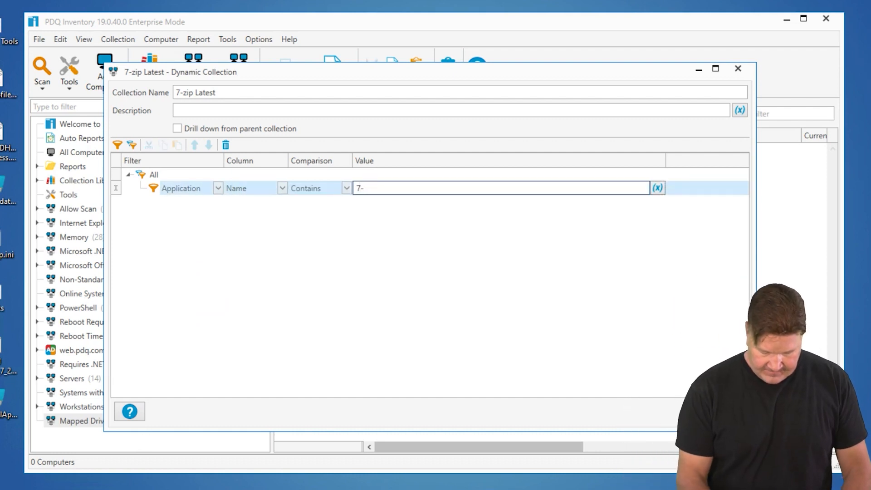
pyautogui.write('zip')
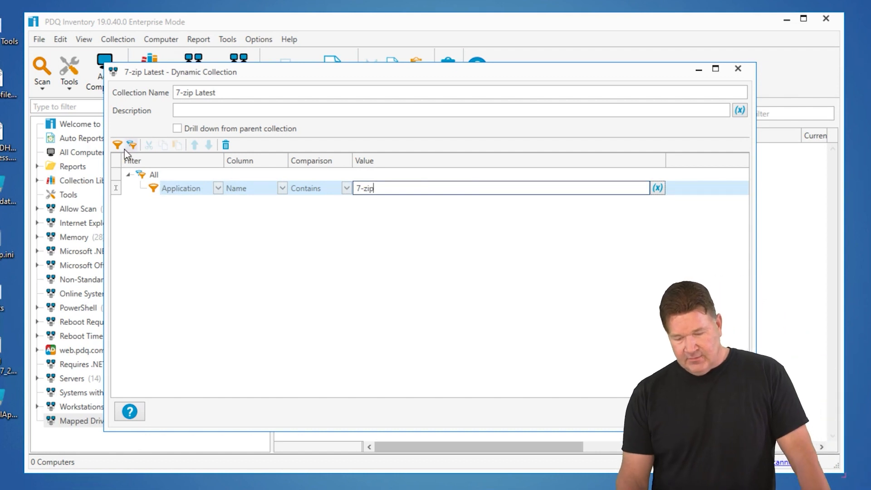
# Add an Application Version Not Lower Than rule with its value and save 7-zip Latest.
pyautogui.click(117, 145)
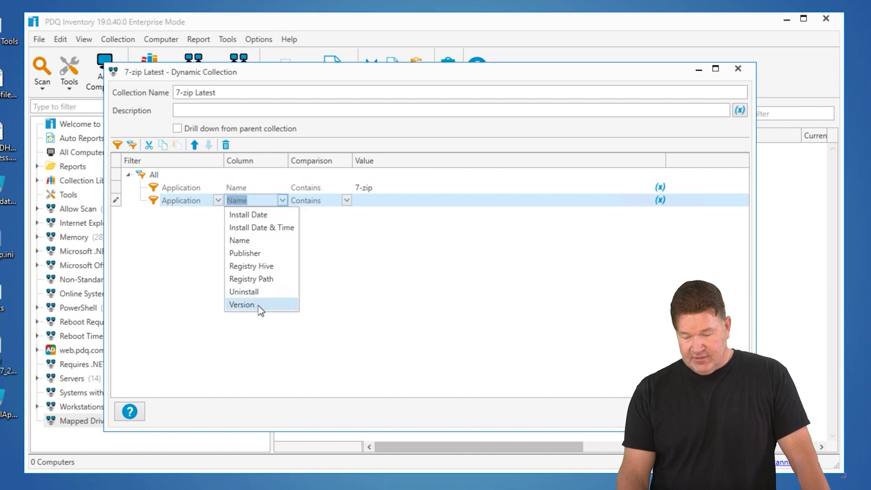
pyautogui.click(242, 304)
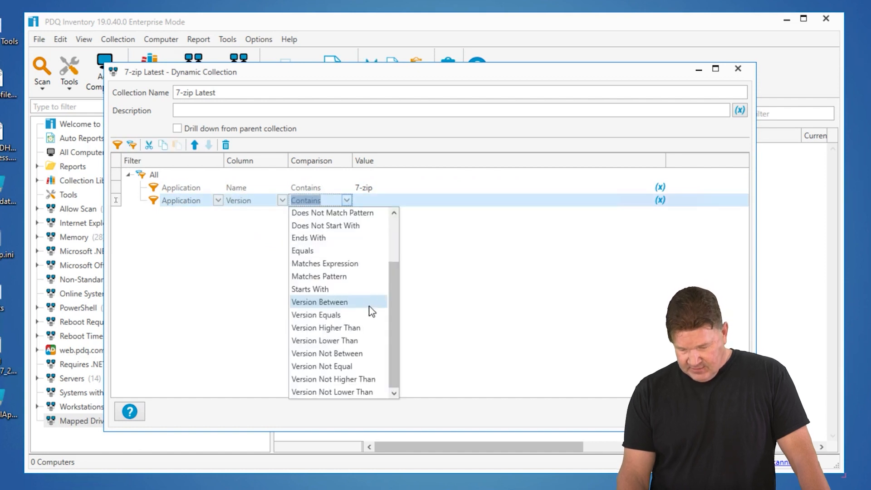
pyautogui.moveTo(372, 392)
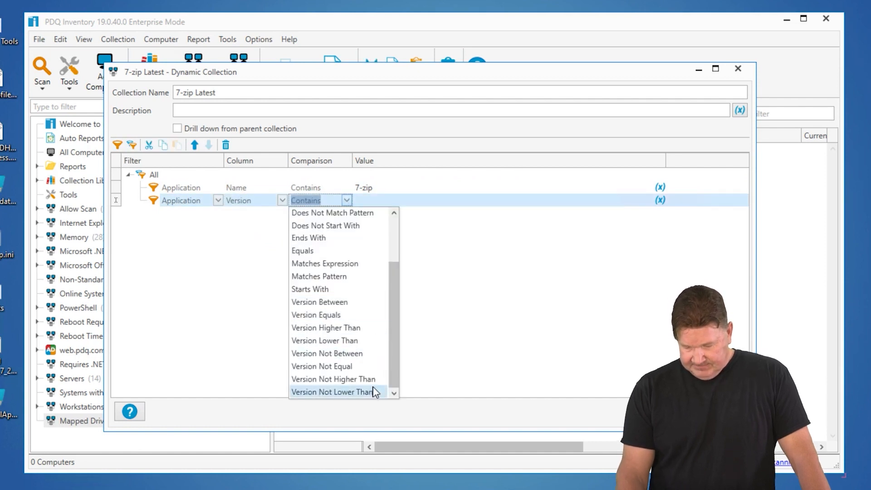
pyautogui.moveTo(334, 379)
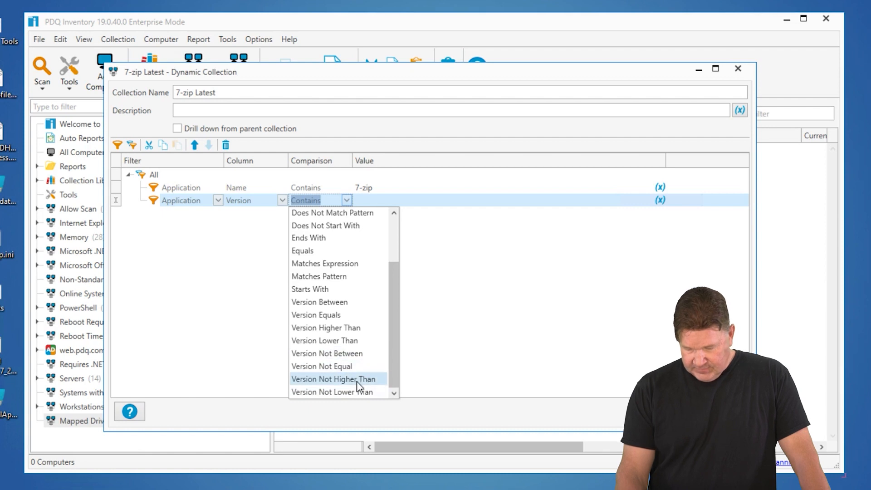
pyautogui.click(332, 392)
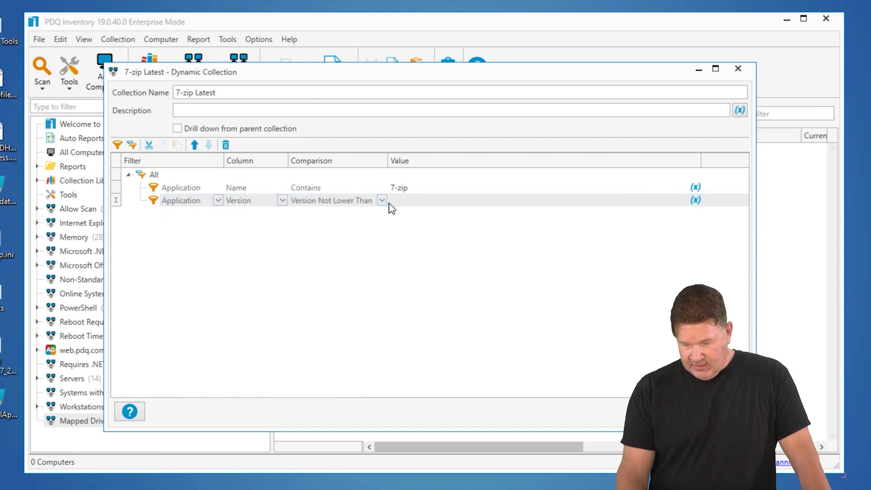
pyautogui.click(693, 200)
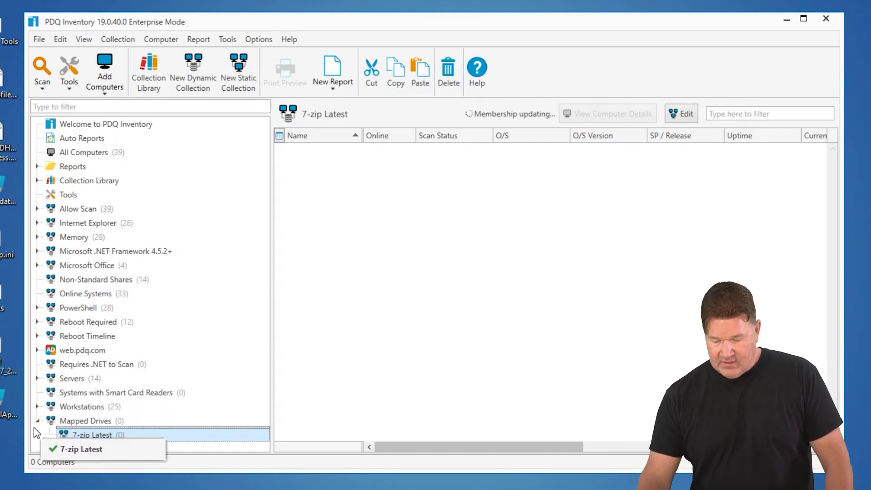
# Select 7-zip Latest in the tree to list its 16 member computers.
pyautogui.click(92, 435)
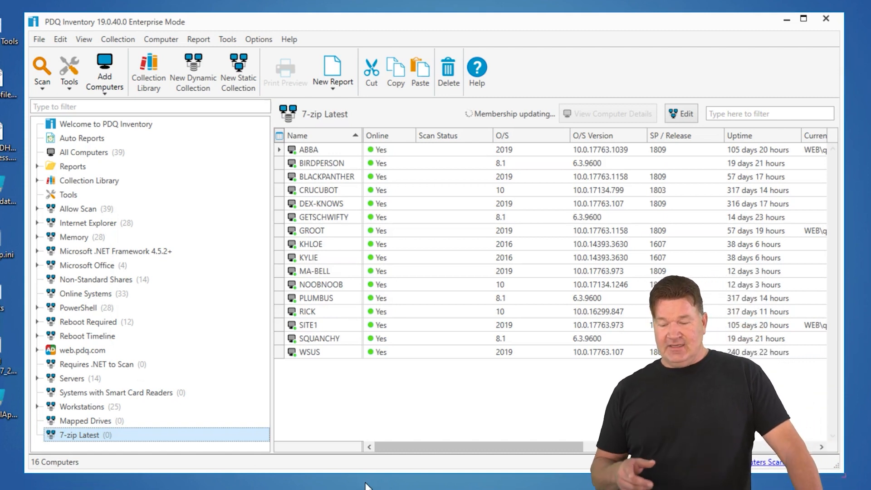
pyautogui.moveTo(480, 350)
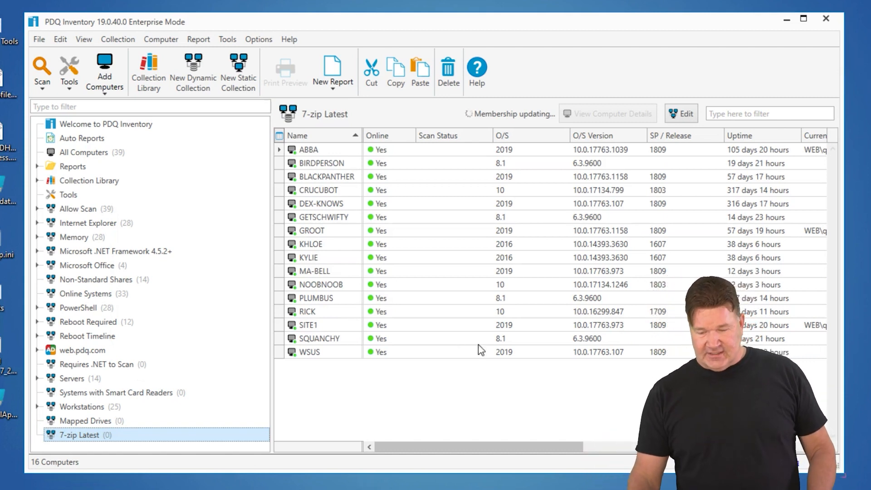
pyautogui.click(161, 39)
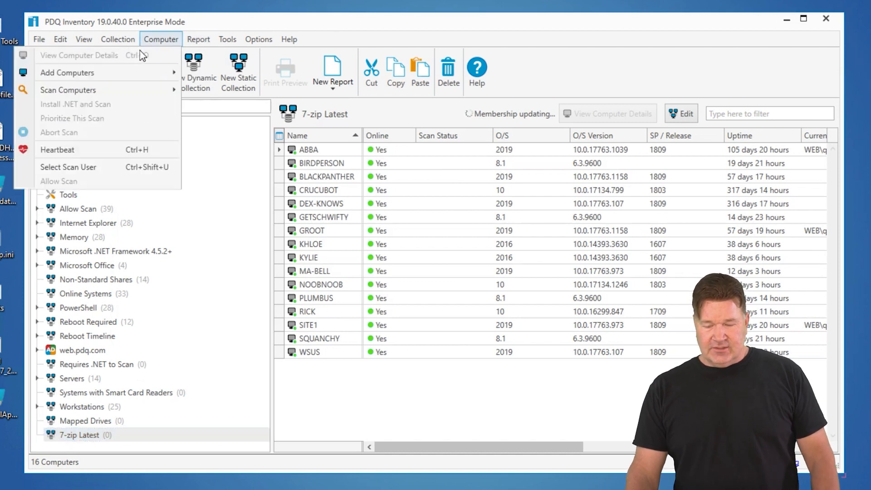
# Start a new basic report and add a third column drawing from the Application table.
pyautogui.click(197, 39)
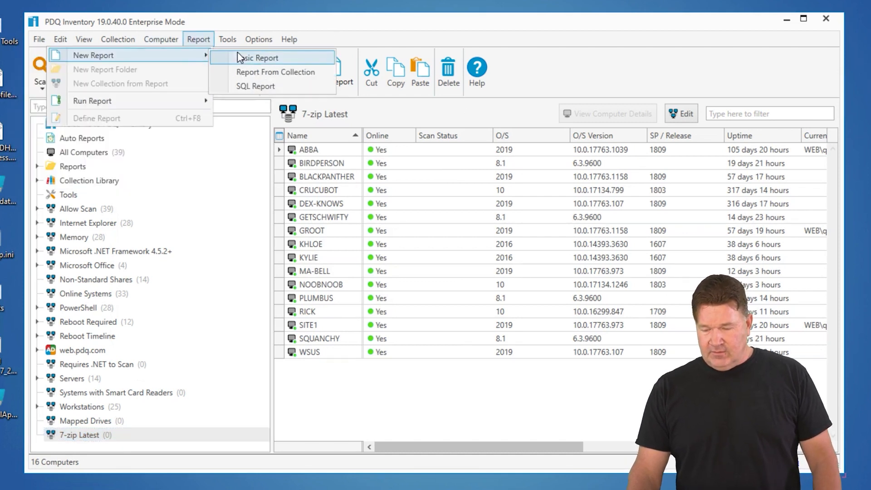
pyautogui.click(258, 57)
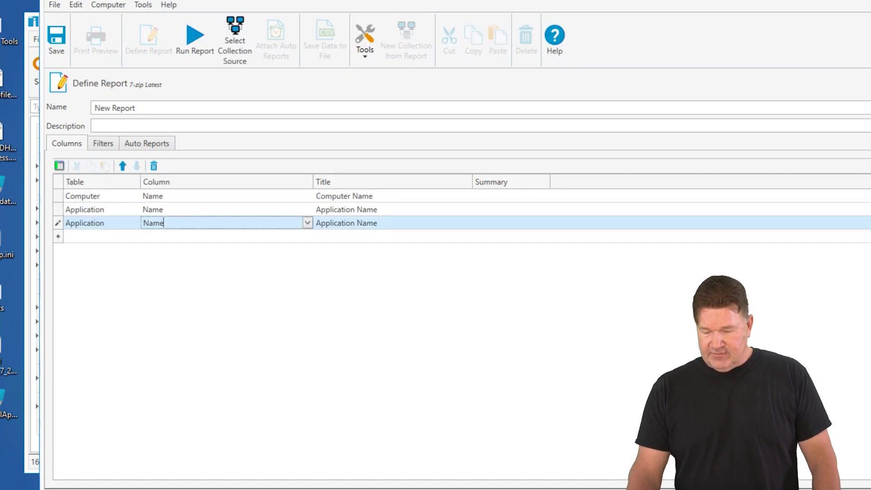
pyautogui.click(308, 223)
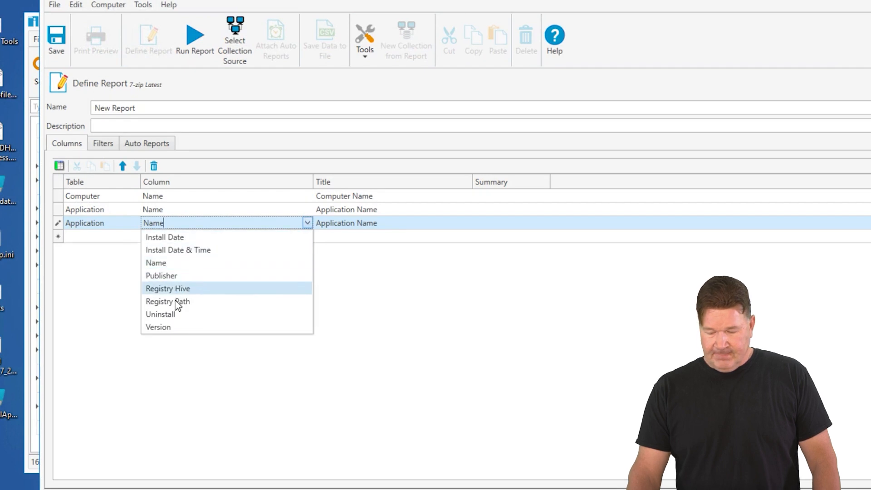
# Add a report filter Application Name Contains 7-zip.
pyautogui.click(103, 144)
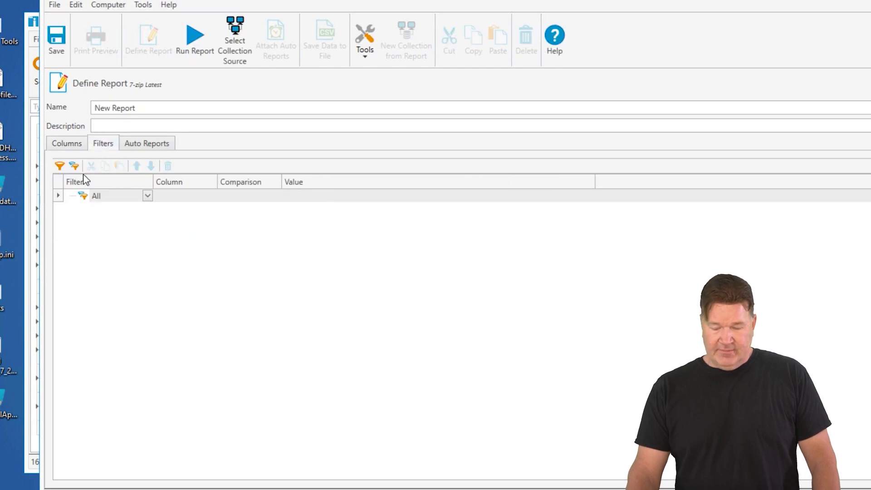
pyautogui.click(58, 165)
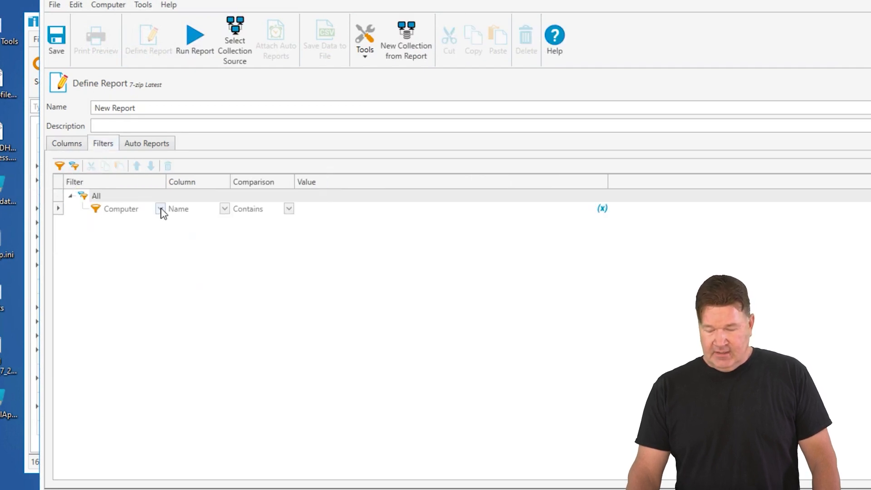
pyautogui.click(161, 209)
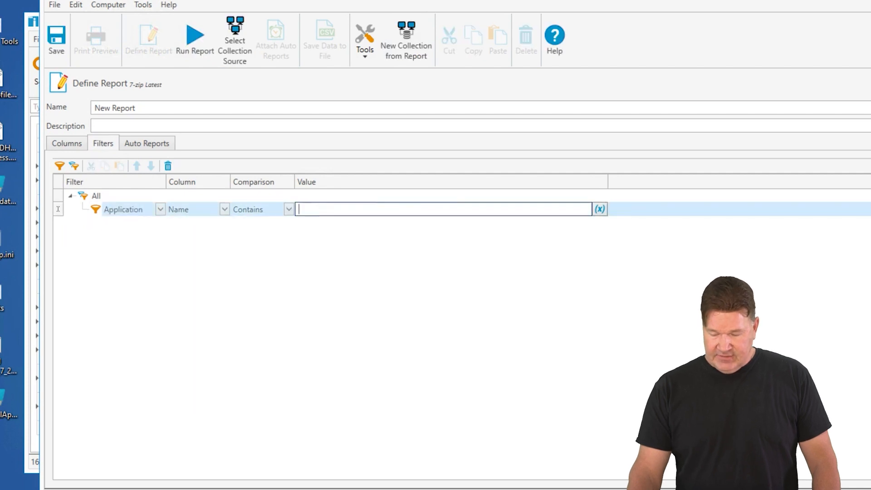
pyautogui.write('7-')
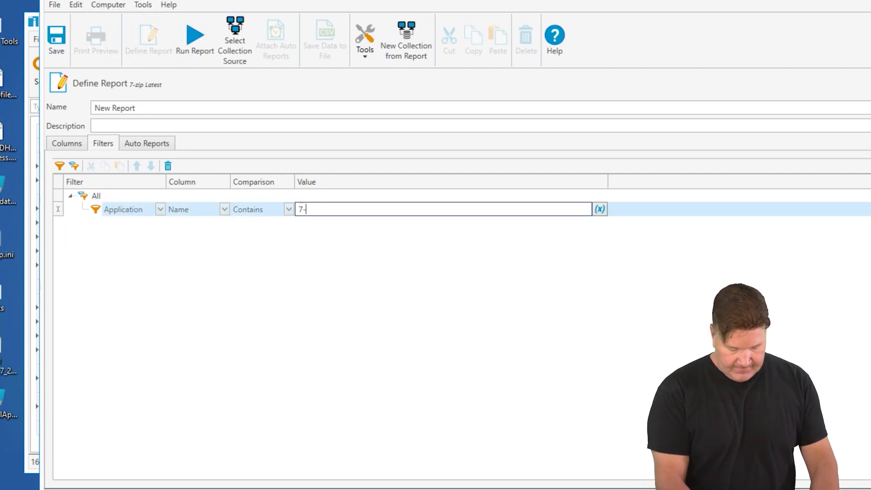
pyautogui.write('zip')
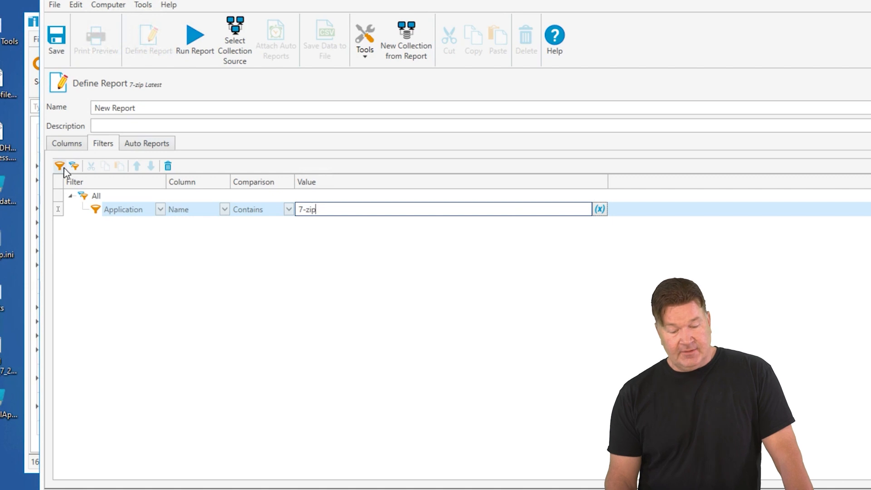
# Add a second filter Application Version Lower Than @(7-ZipVer).
pyautogui.click(225, 222)
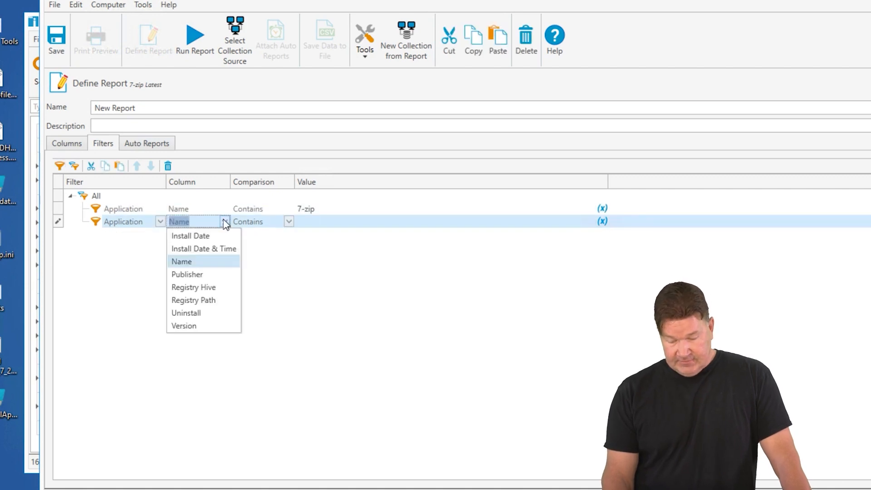
pyautogui.click(183, 325)
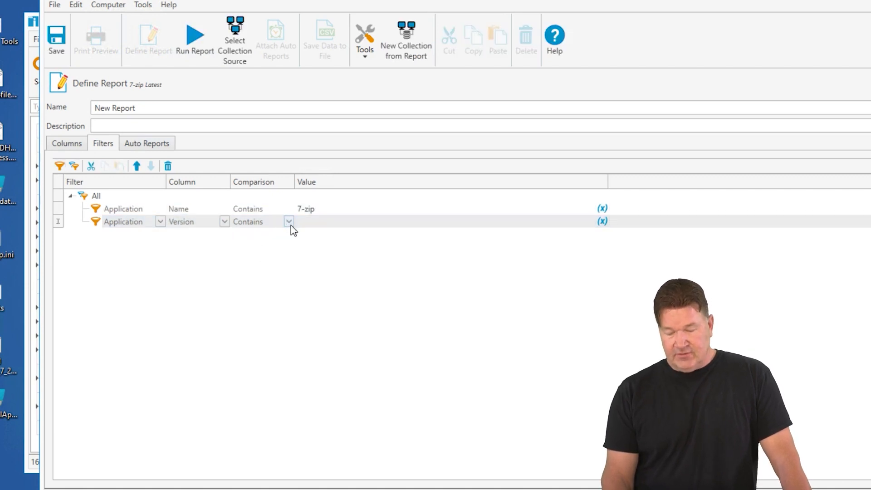
pyautogui.click(288, 222)
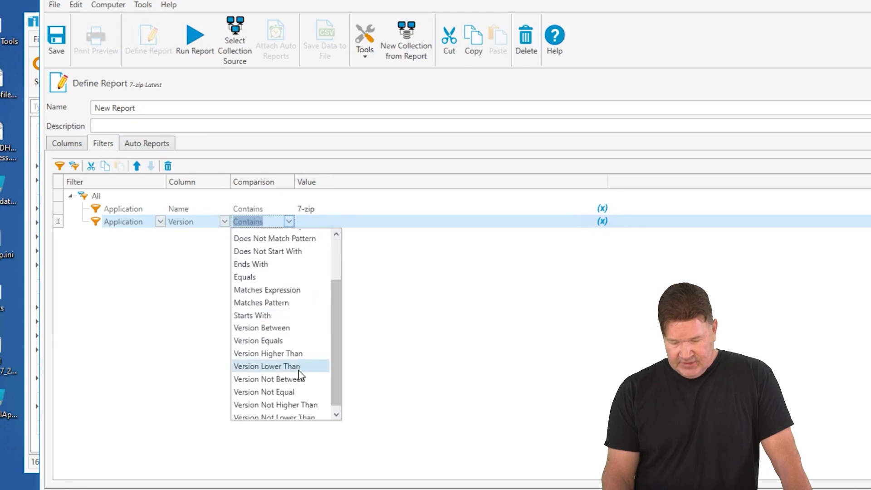
pyautogui.click(266, 366)
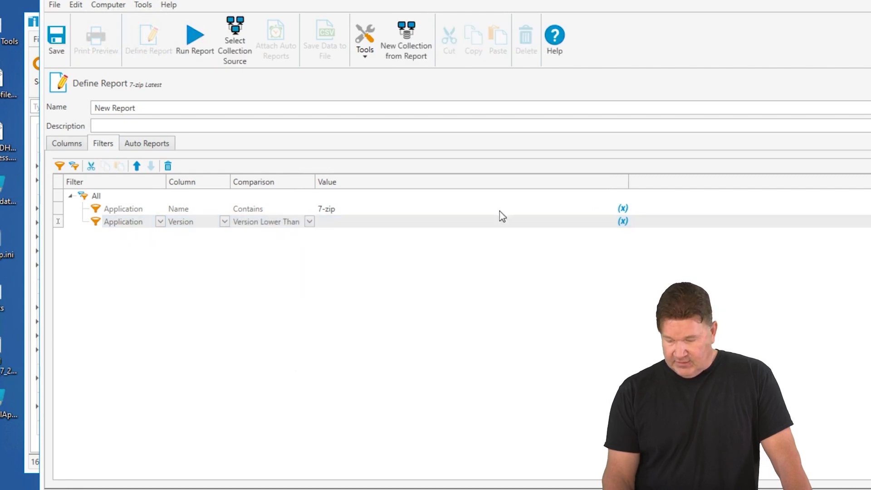
pyautogui.click(620, 221)
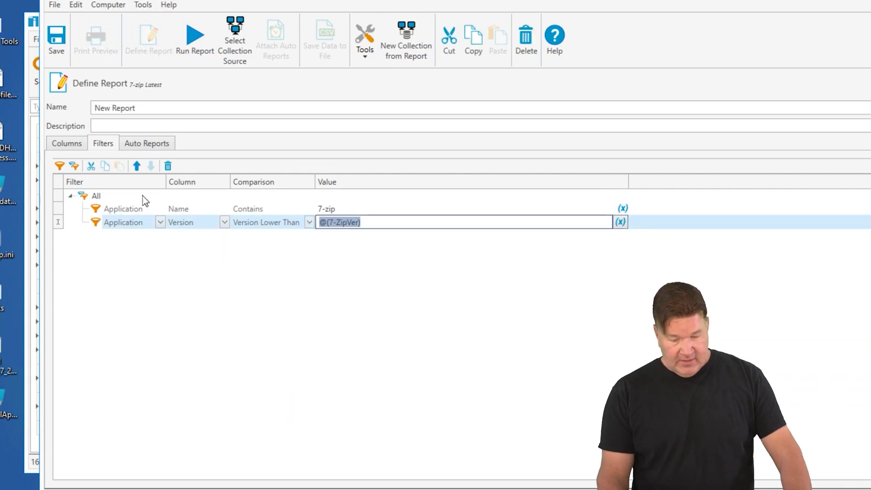
# Describe the report as 'version @(7-ZipVer)', name it 7-zip Latest, and run it.
pyautogui.click(445, 126)
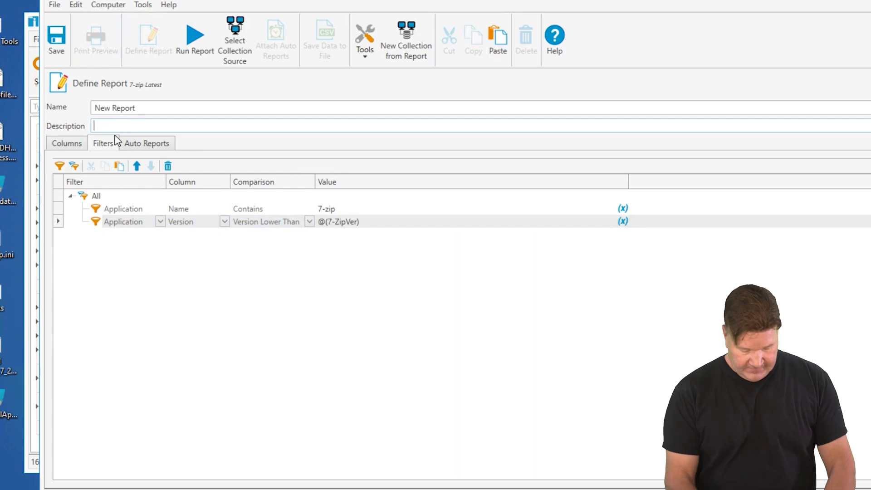
pyautogui.write('versio')
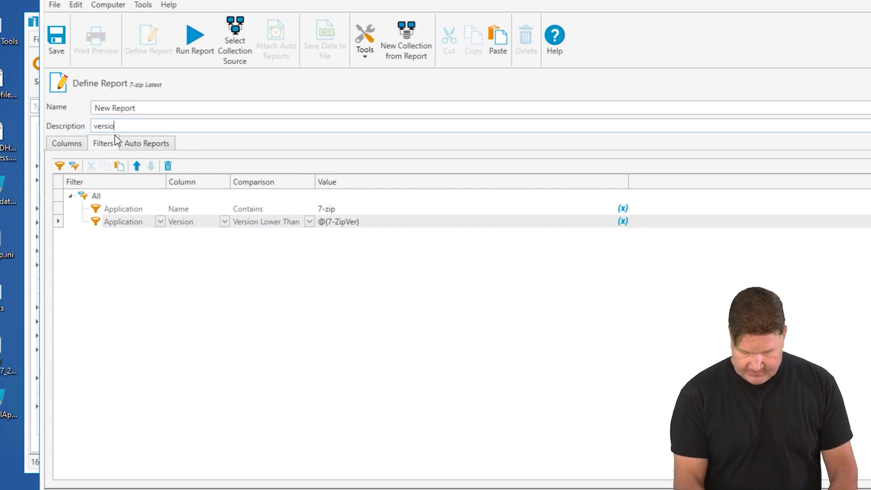
pyautogui.write('n @(7-ZipVer')
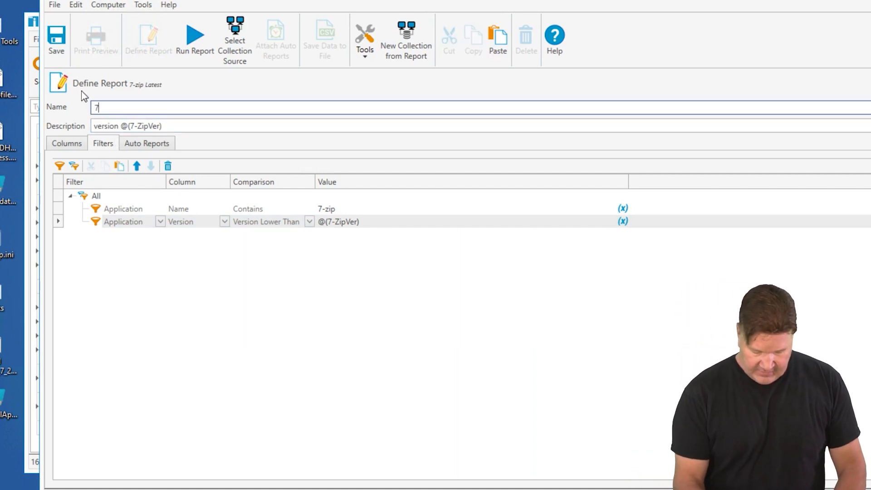
pyautogui.write('-zip')
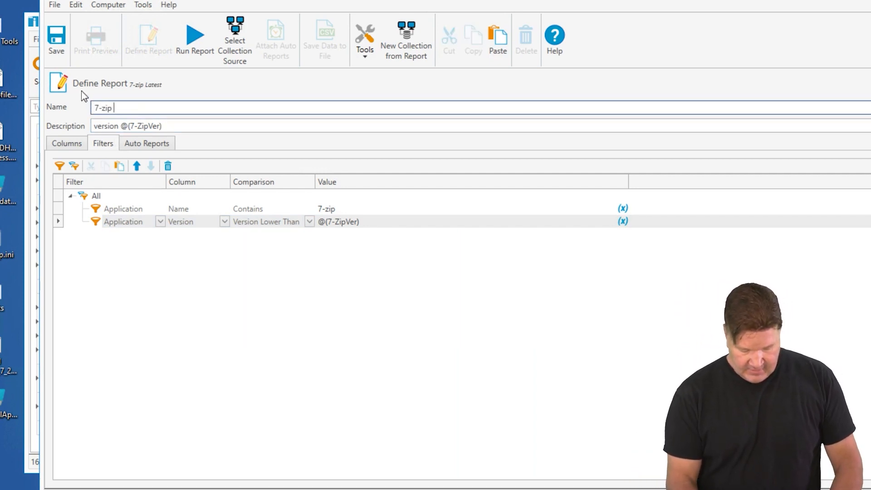
pyautogui.write('Latest')
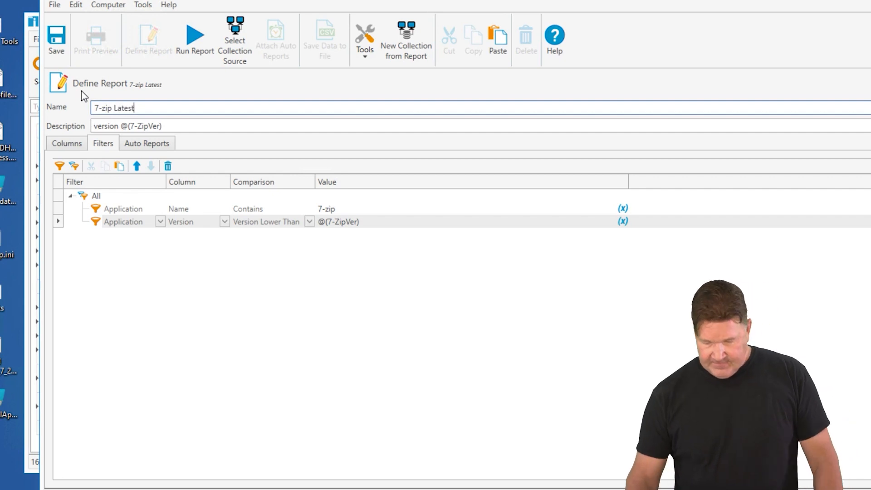
pyautogui.click(194, 39)
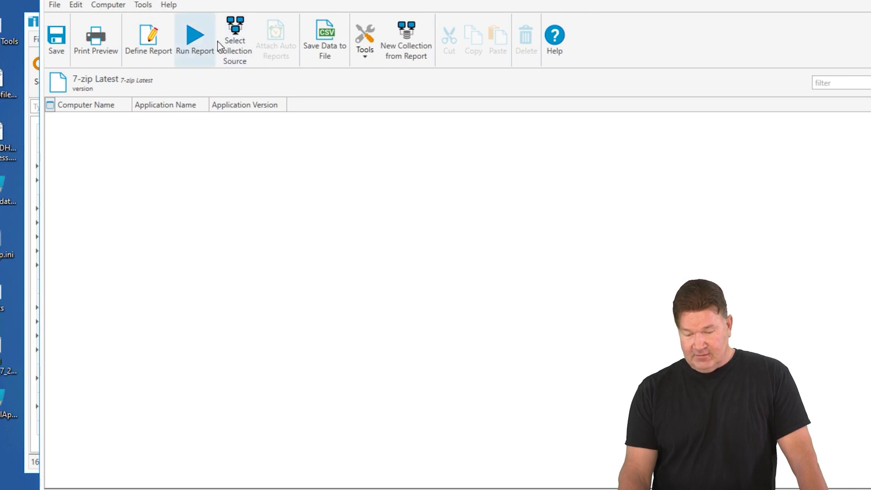
# Set All Computers as the report's collection source.
pyautogui.click(234, 39)
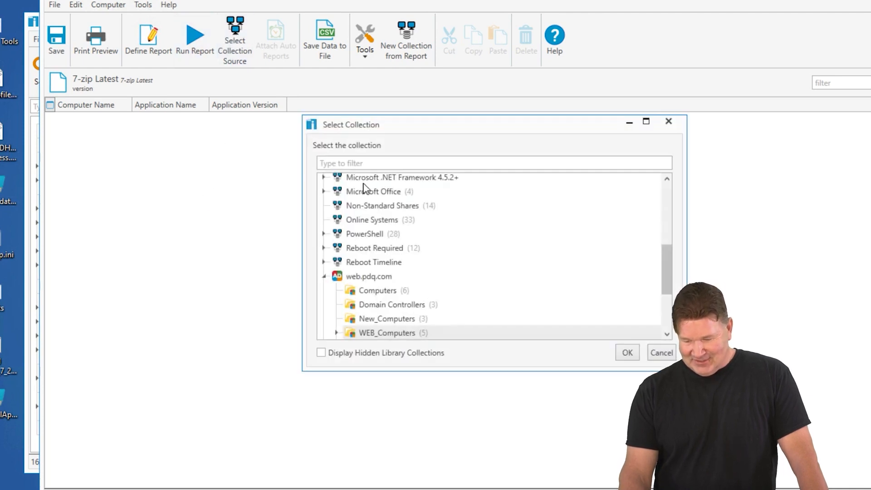
pyautogui.scroll(3)
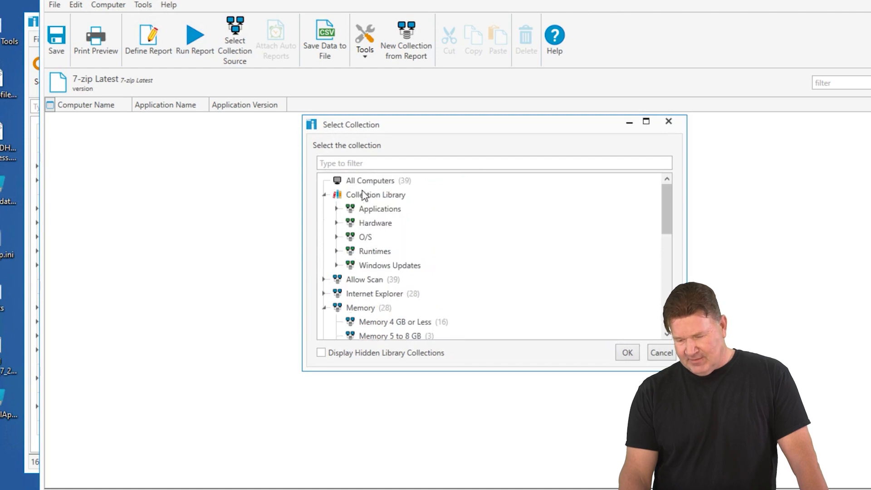
pyautogui.click(627, 352)
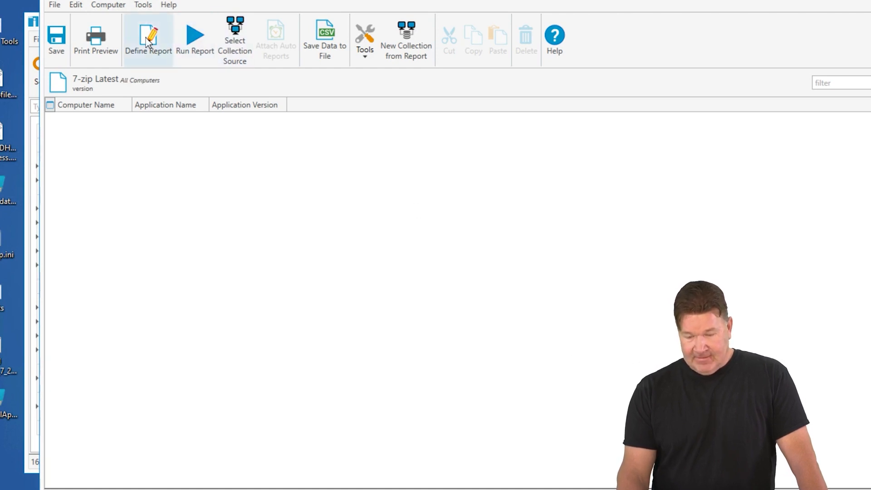
# Change the version filter to Version Not Lower Than and rerun the report.
pyautogui.click(148, 39)
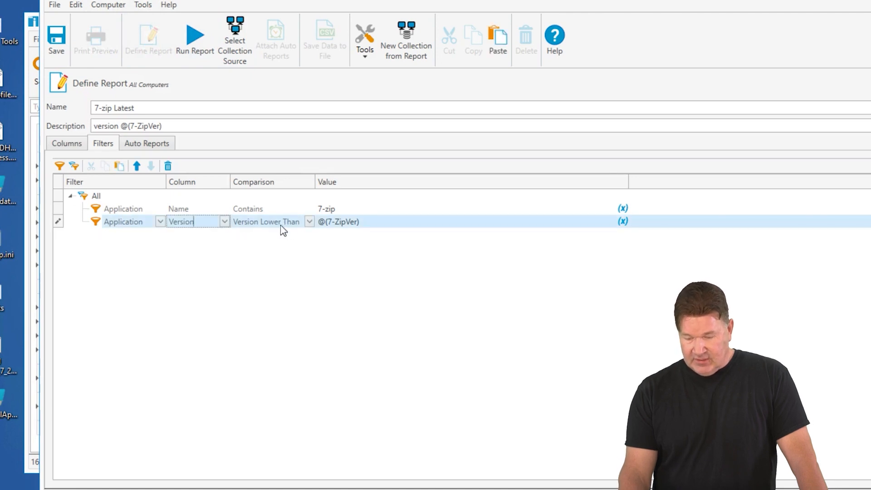
pyautogui.click(309, 222)
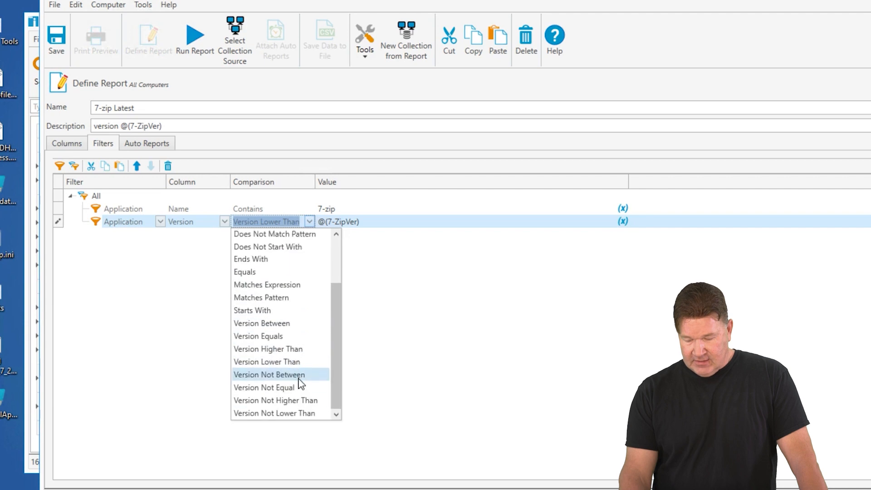
pyautogui.click(274, 413)
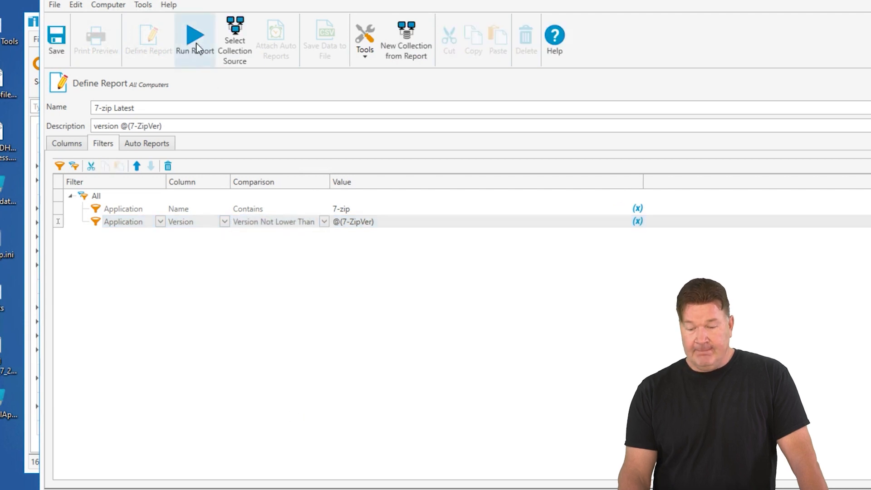
pyautogui.click(194, 39)
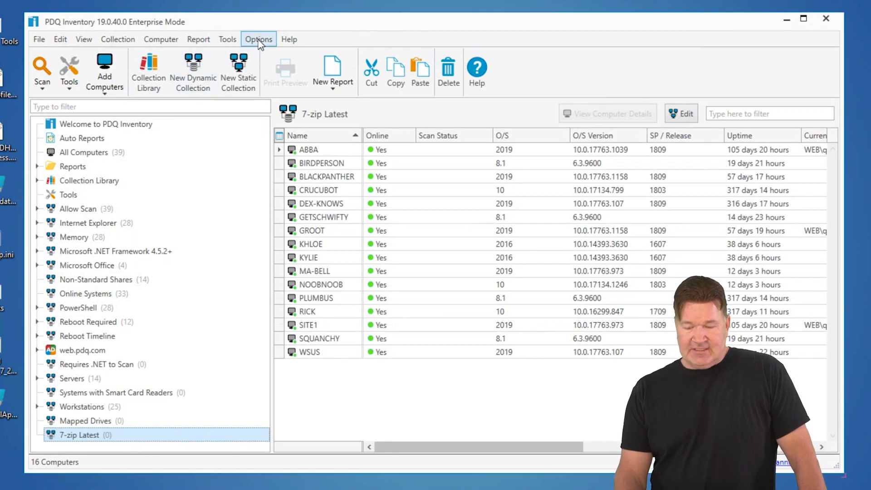
# Edit the @(7-ZipVer) custom variable in Options > Variables from 19.00 to 20.00.
pyautogui.click(257, 39)
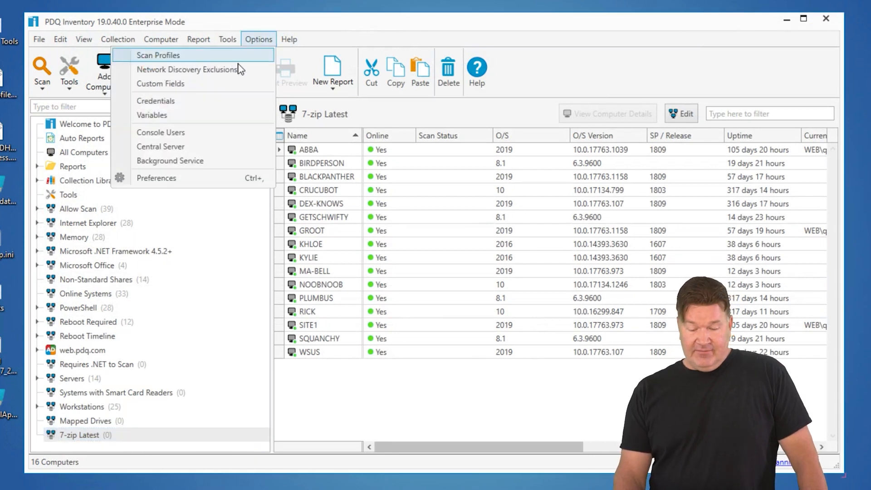
pyautogui.moveTo(164, 105)
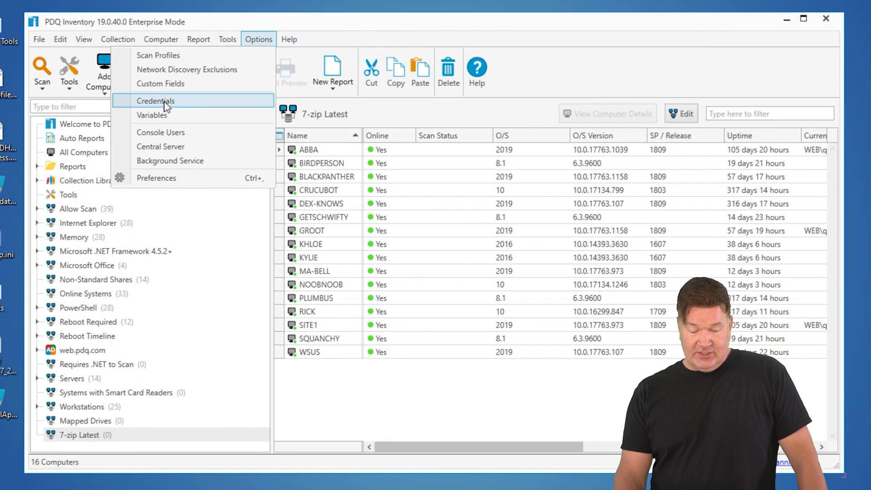
pyautogui.click(151, 115)
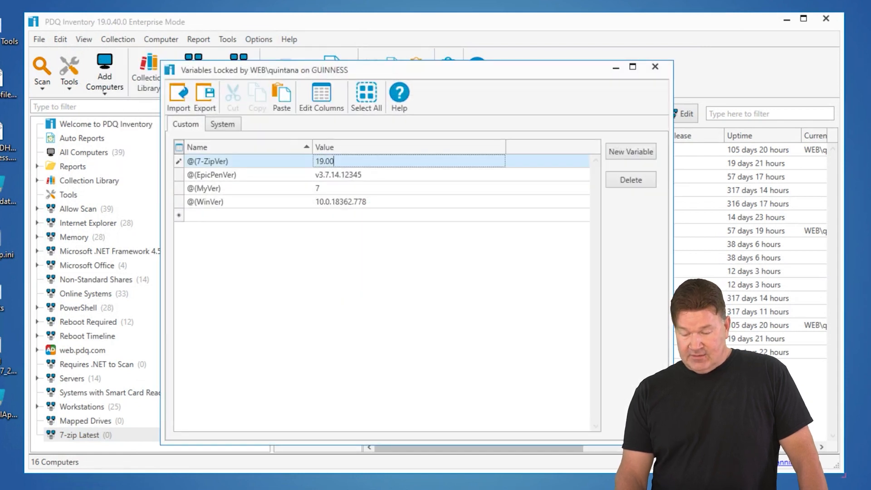
pyautogui.write('20')
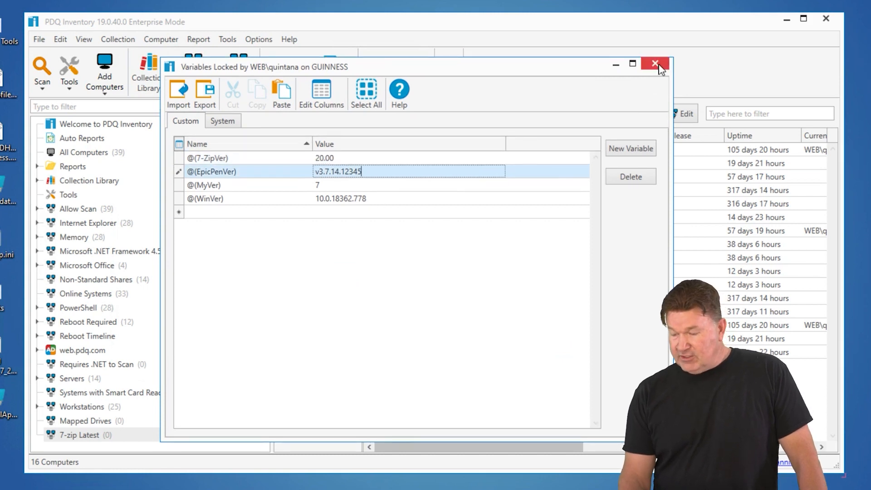
pyautogui.click(655, 64)
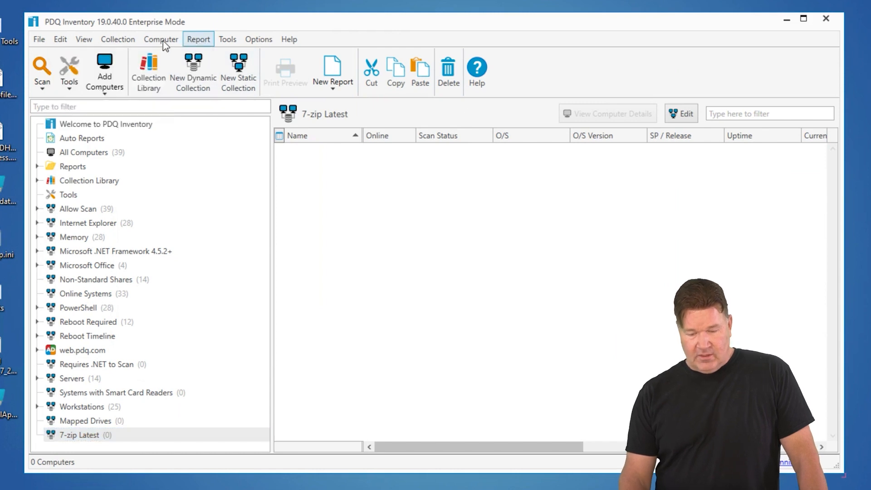
pyautogui.click(198, 39)
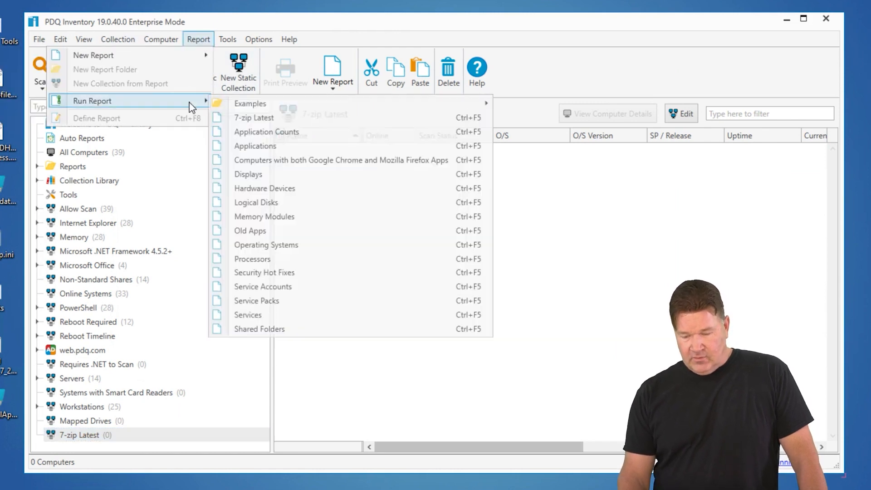